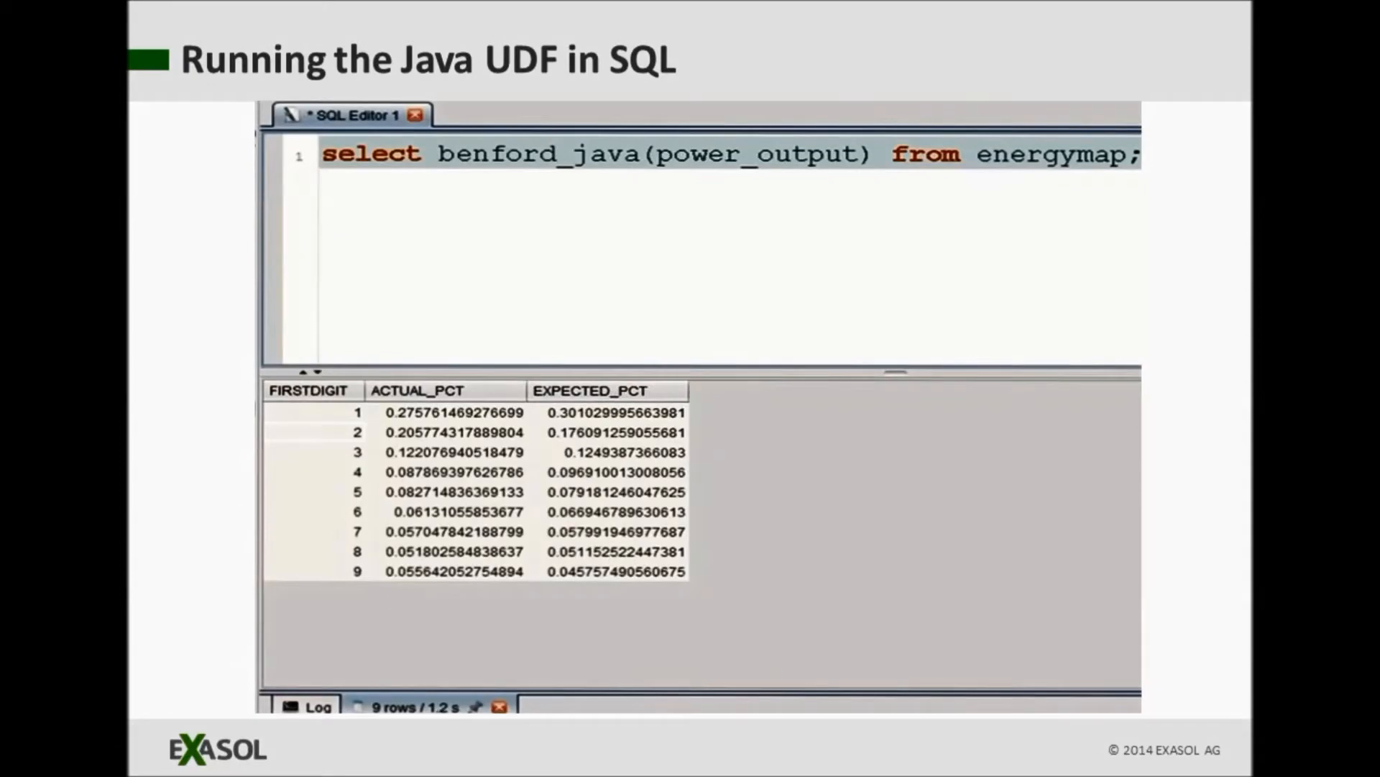
key("Right")
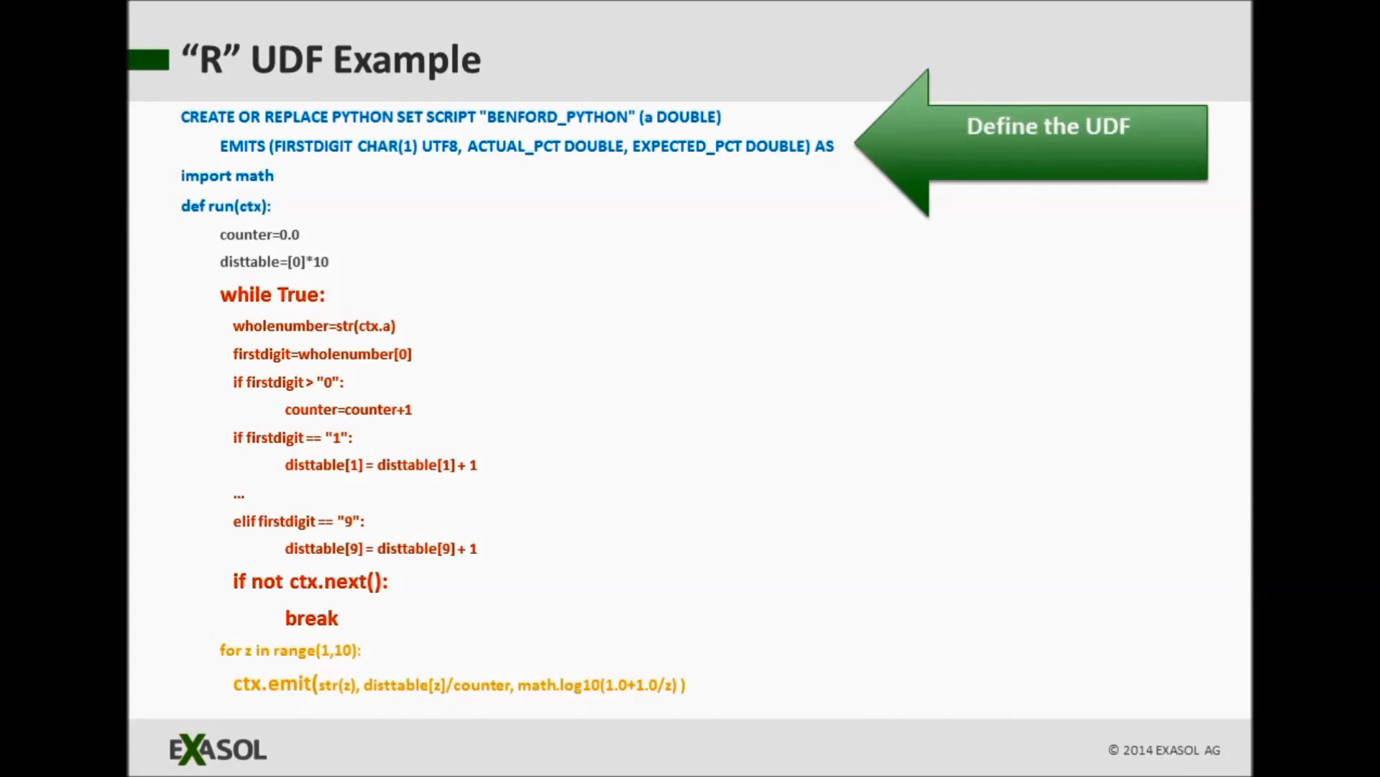
key("Right")
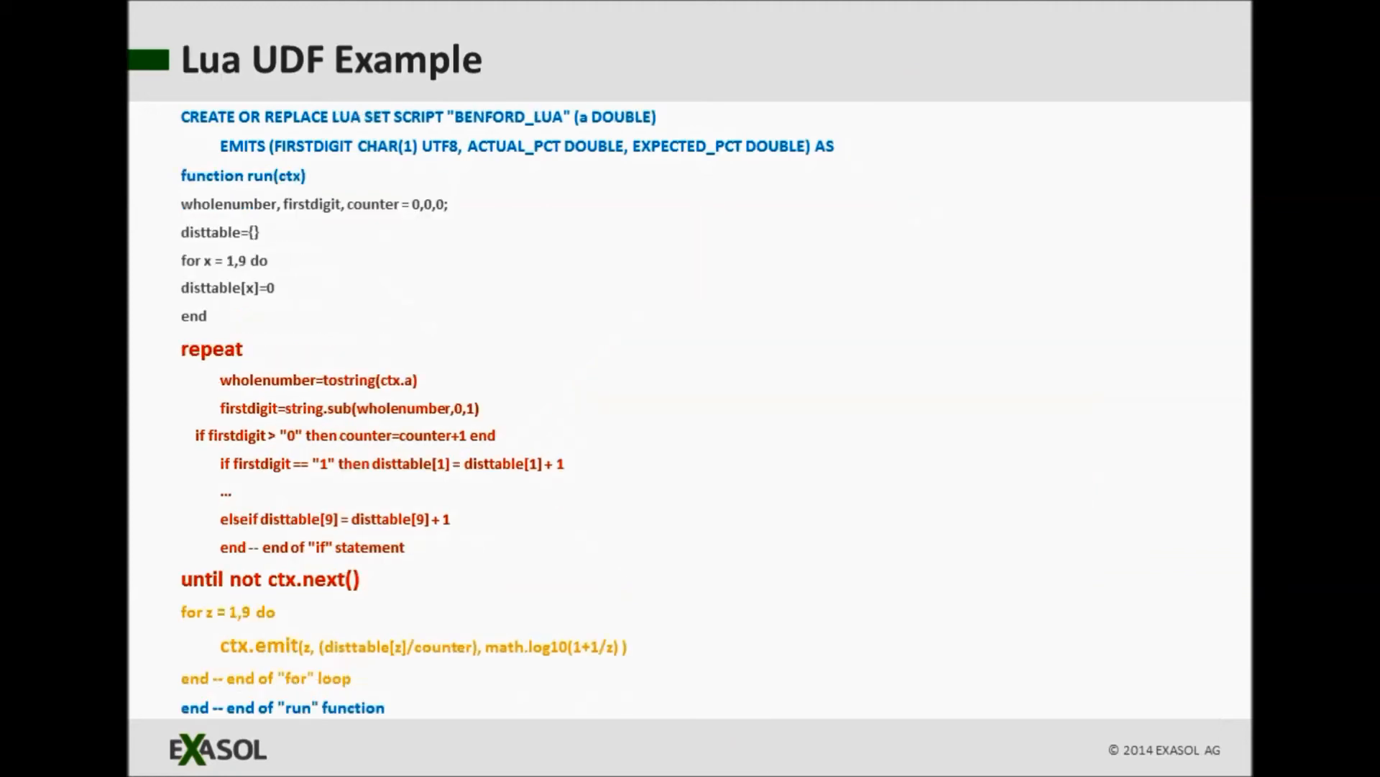